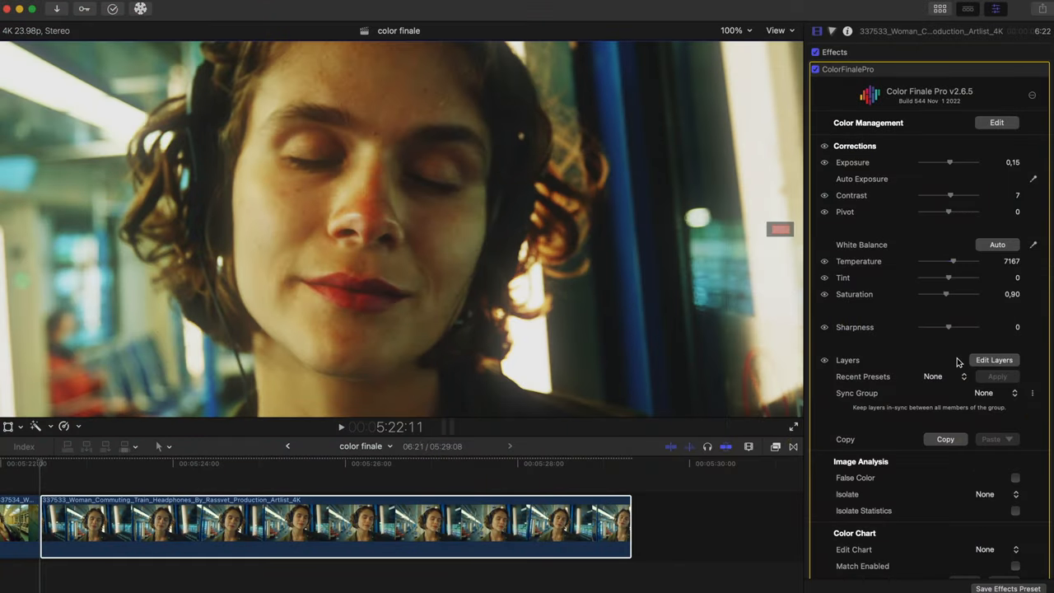
Step: Enable grain in Color Finale Pro's Film Emulation and enlarge the viewer to 150%
scroll("down", 3)
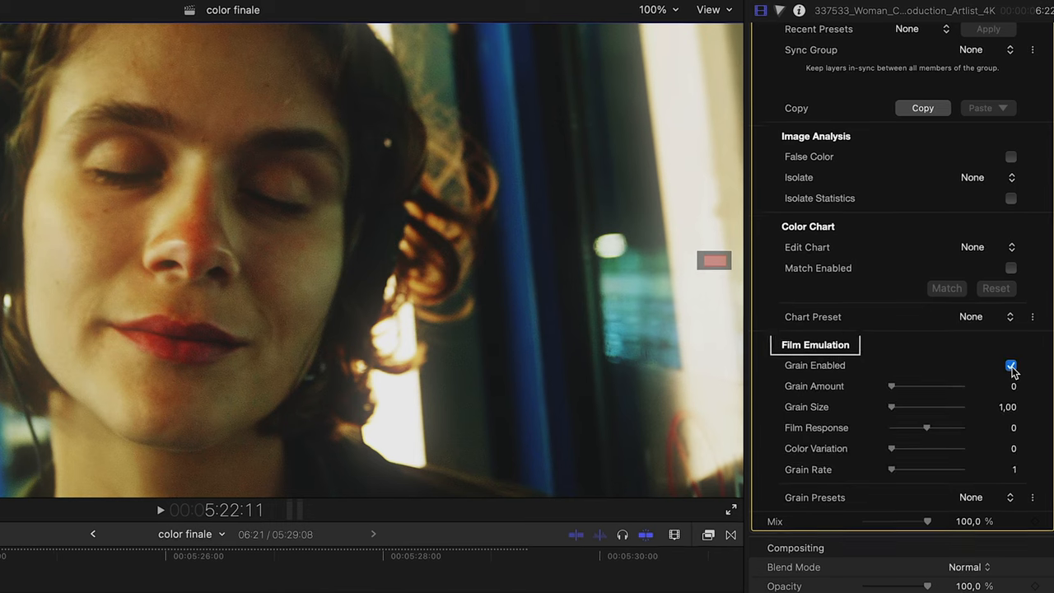
left_click(659, 10)
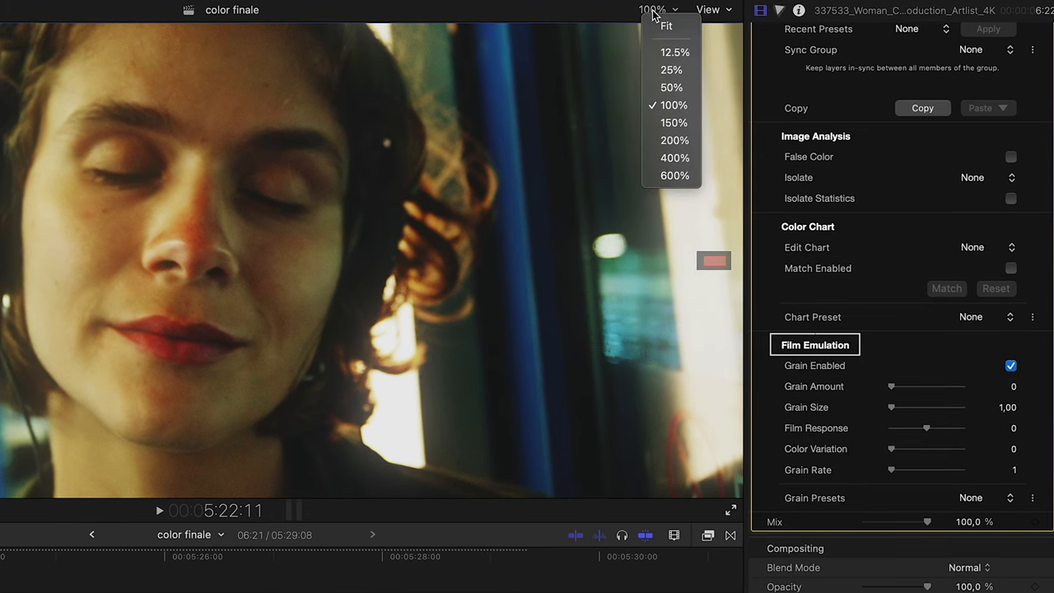
left_click(674, 122)
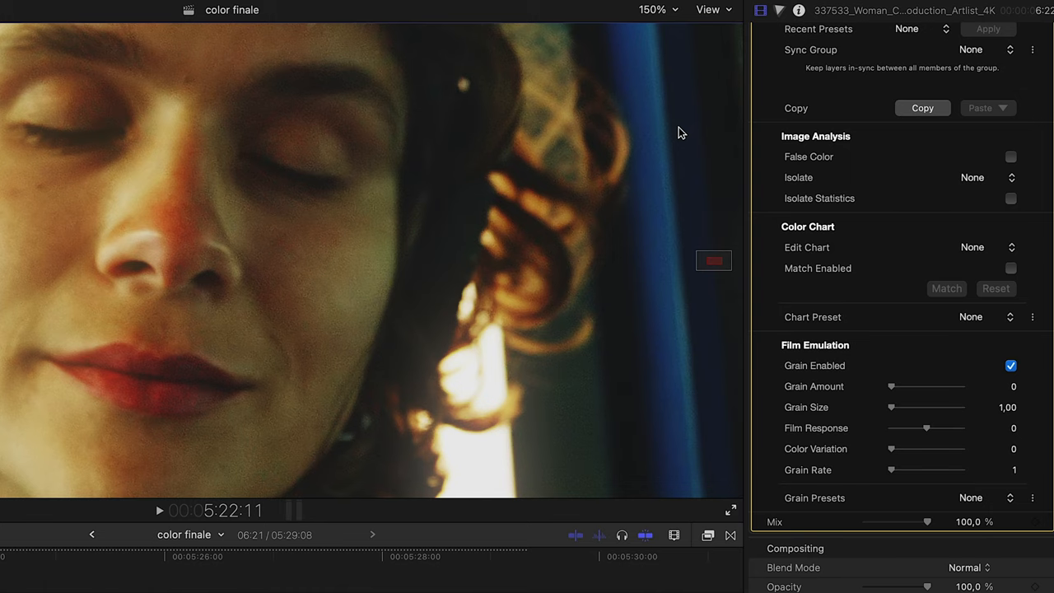
mouse_move(897, 399)
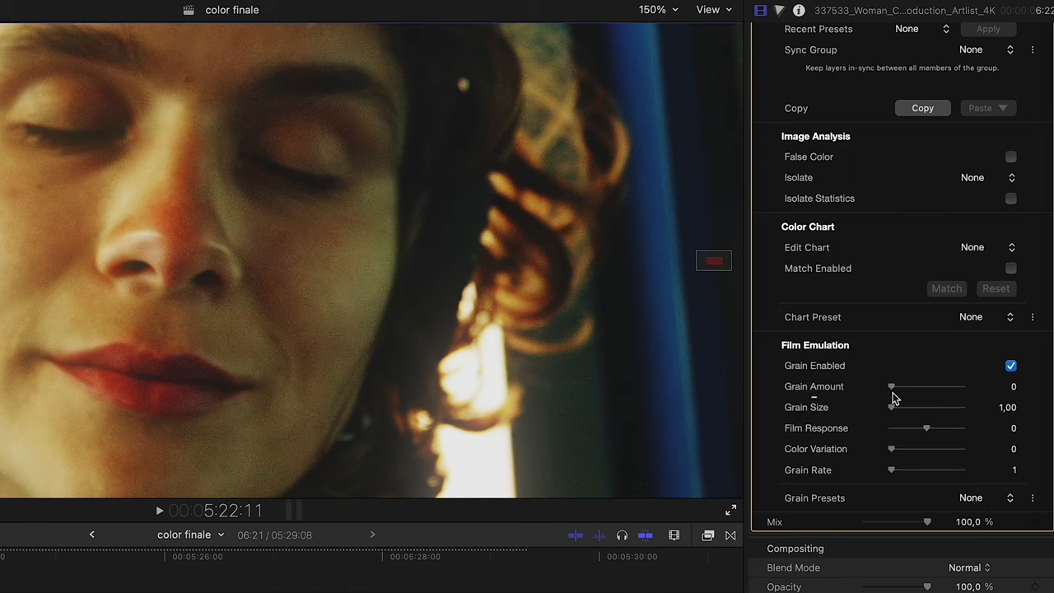
Step: Sweep Grain Amount up to 100, down to nearly none, and back to 100
left_click_drag(891, 386, 959, 386)
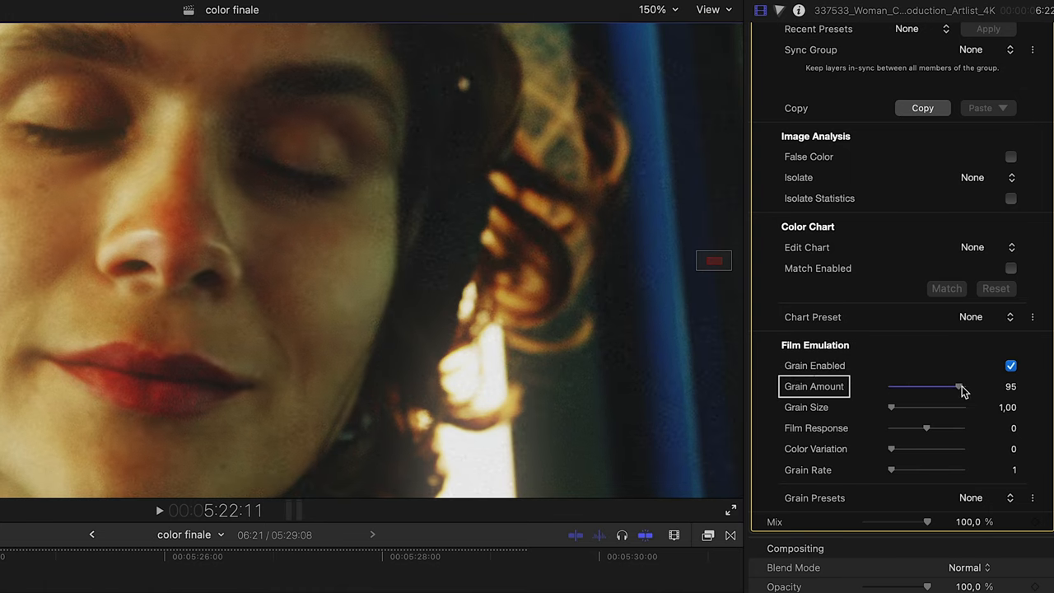
left_click_drag(955, 386, 962, 385)
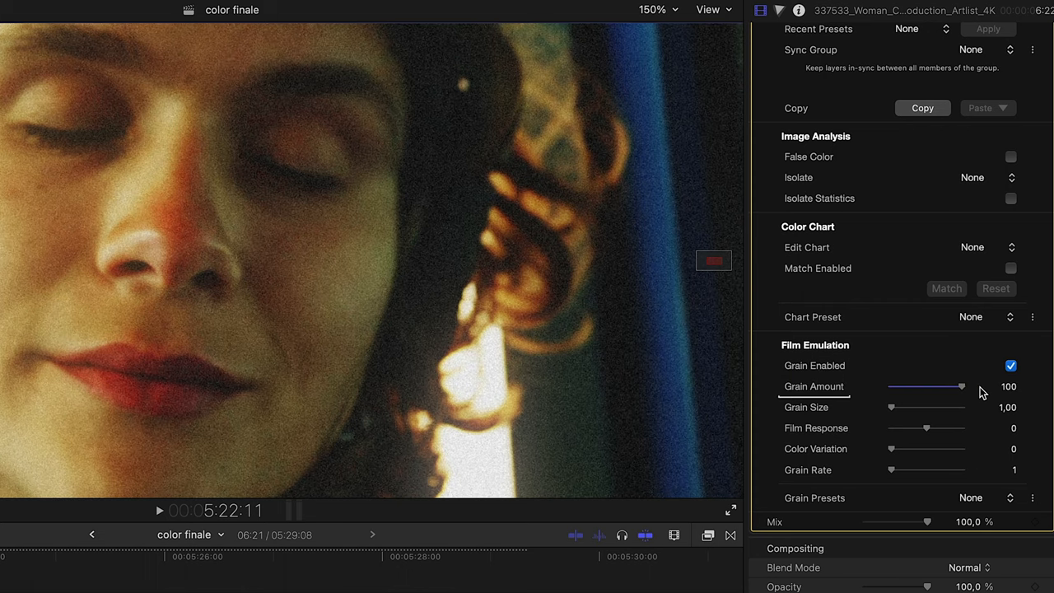
left_click_drag(961, 385, 891, 385)
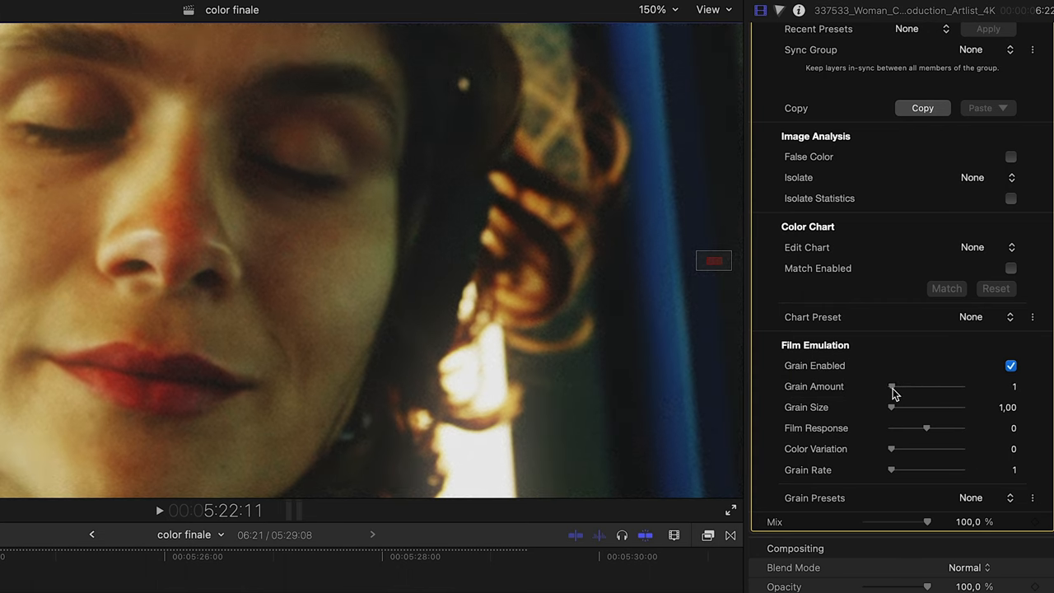
left_click_drag(893, 387, 962, 387)
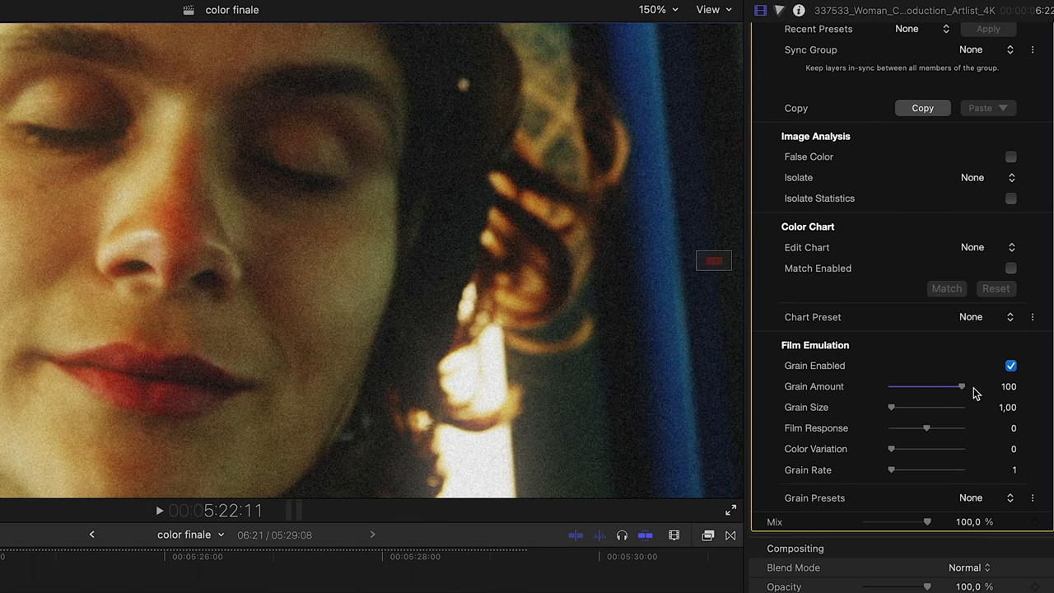
mouse_move(921, 392)
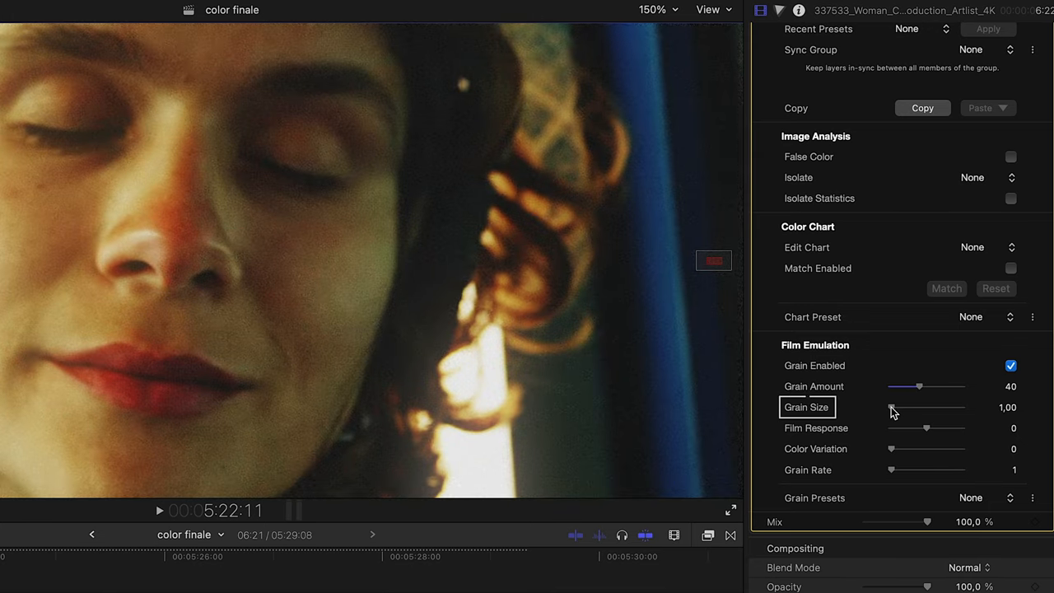
Step: Try Grain Size at about 9.6, 4.4 and 2.3, then settle on 6.77
left_click_drag(891, 407, 924, 407)
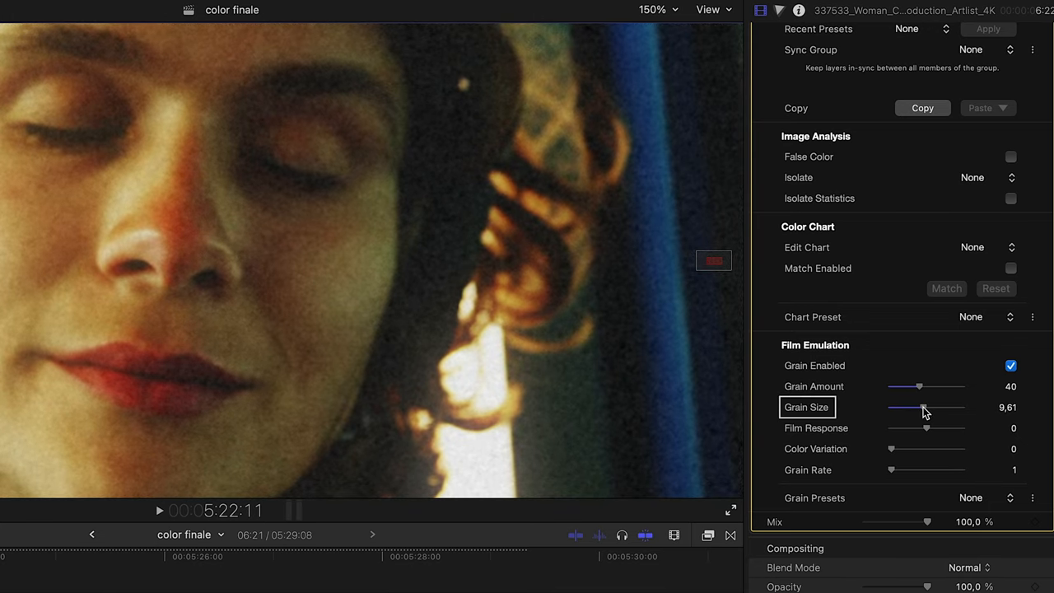
left_click_drag(923, 407, 899, 407)
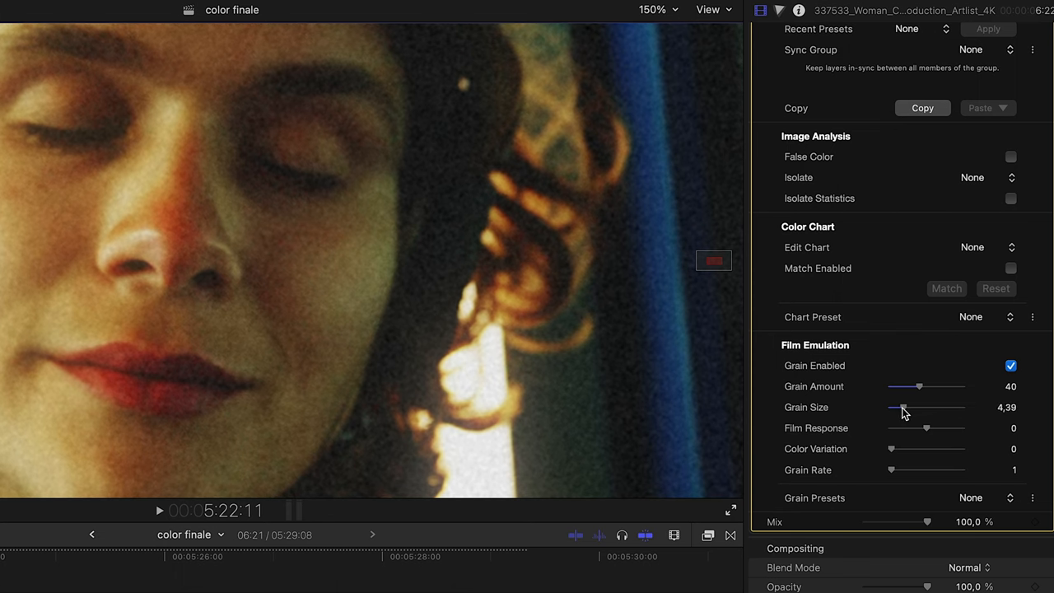
left_click_drag(903, 408, 896, 409)
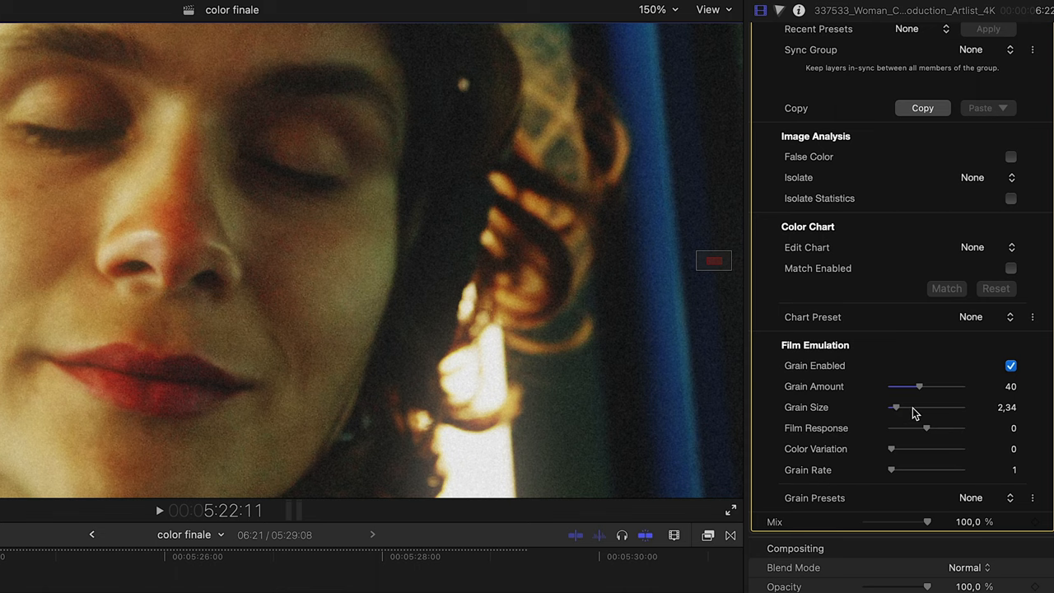
left_click_drag(895, 407, 913, 407)
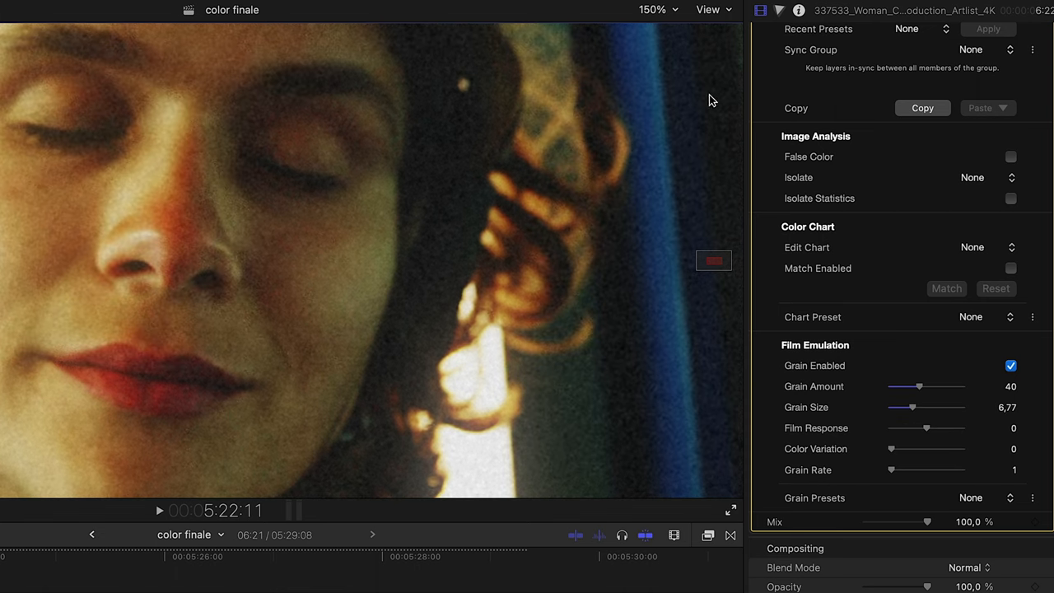
Step: Zoom the viewer to 200% and take Film Response down through -40 to -100
left_click(657, 10)
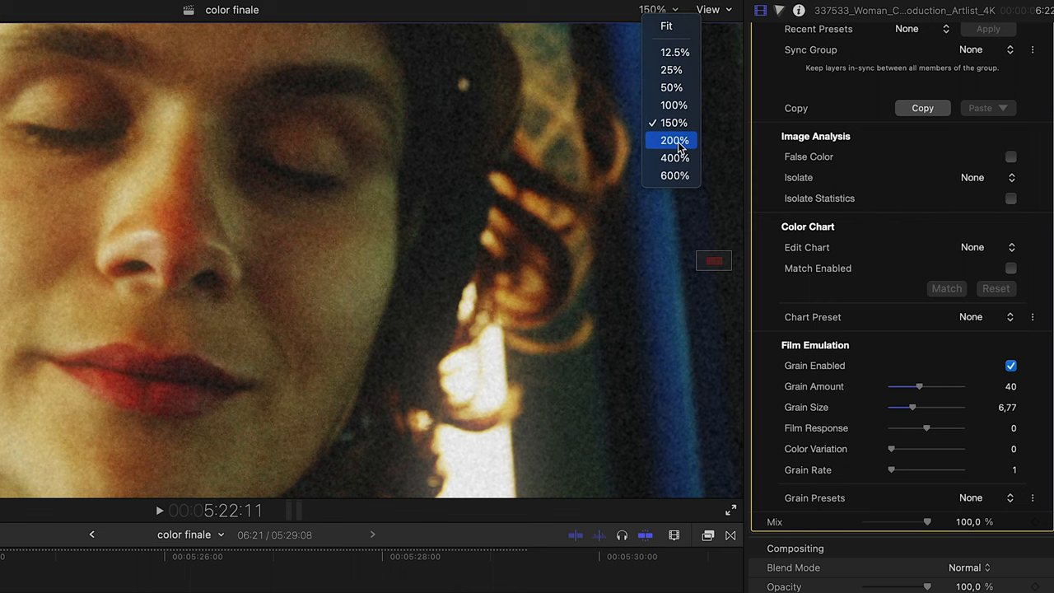
left_click(676, 140)
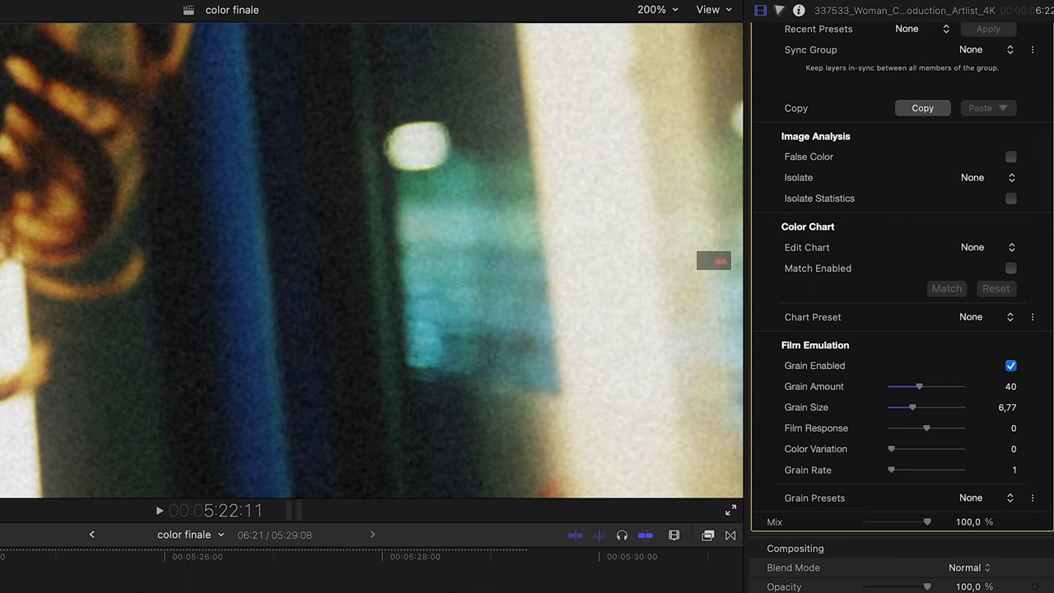
double_click(815, 428)
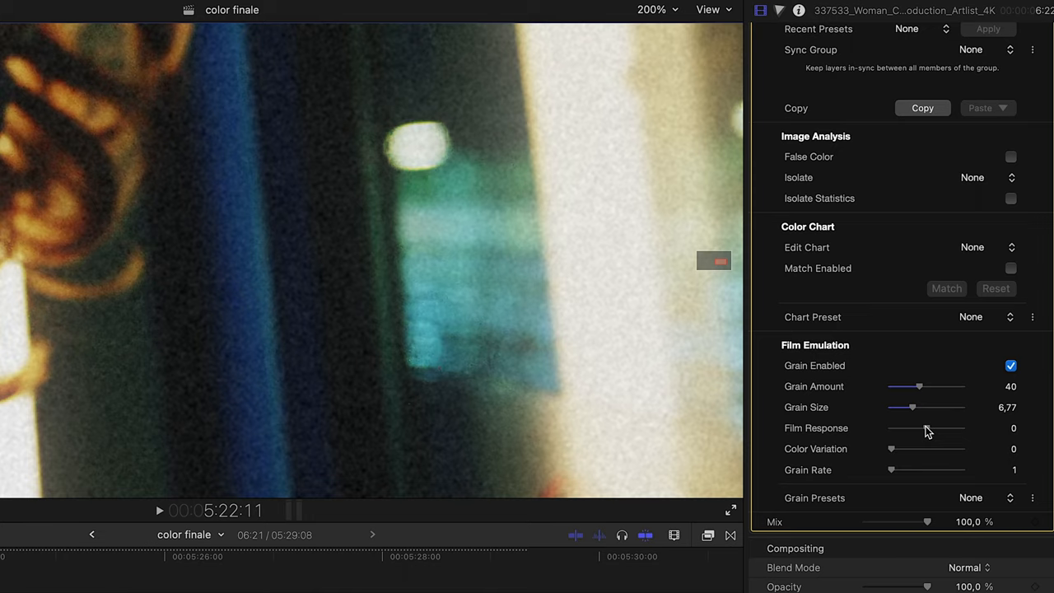
left_click_drag(926, 429, 909, 429)
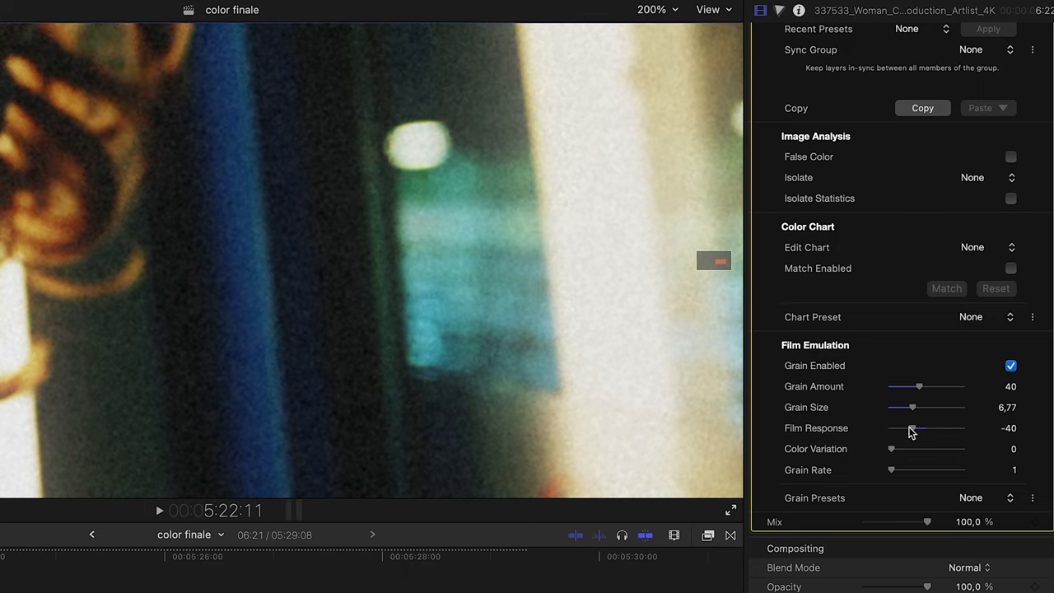
left_click_drag(911, 428, 891, 429)
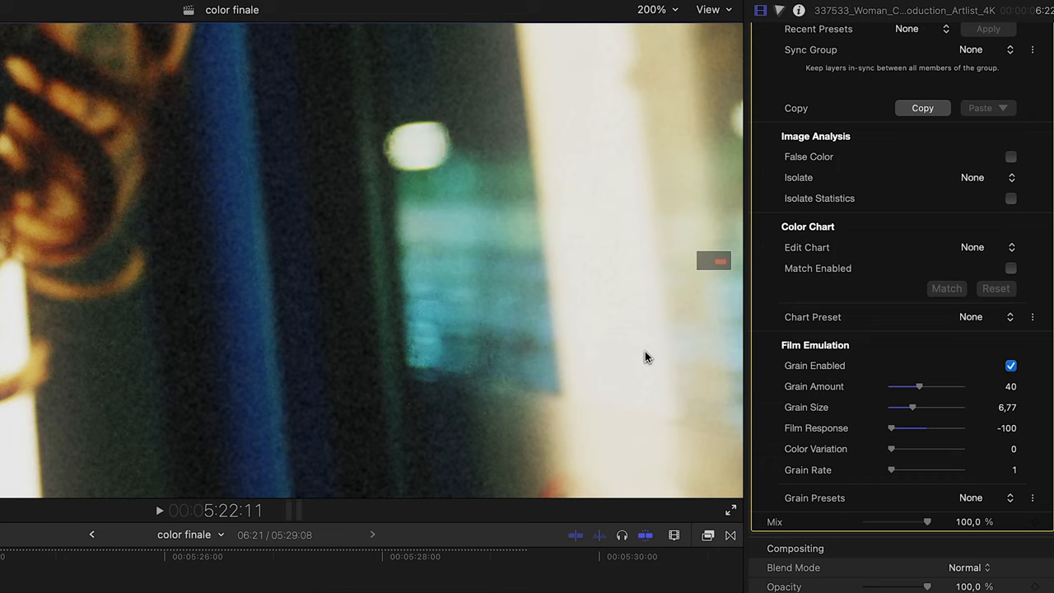
mouse_move(898, 438)
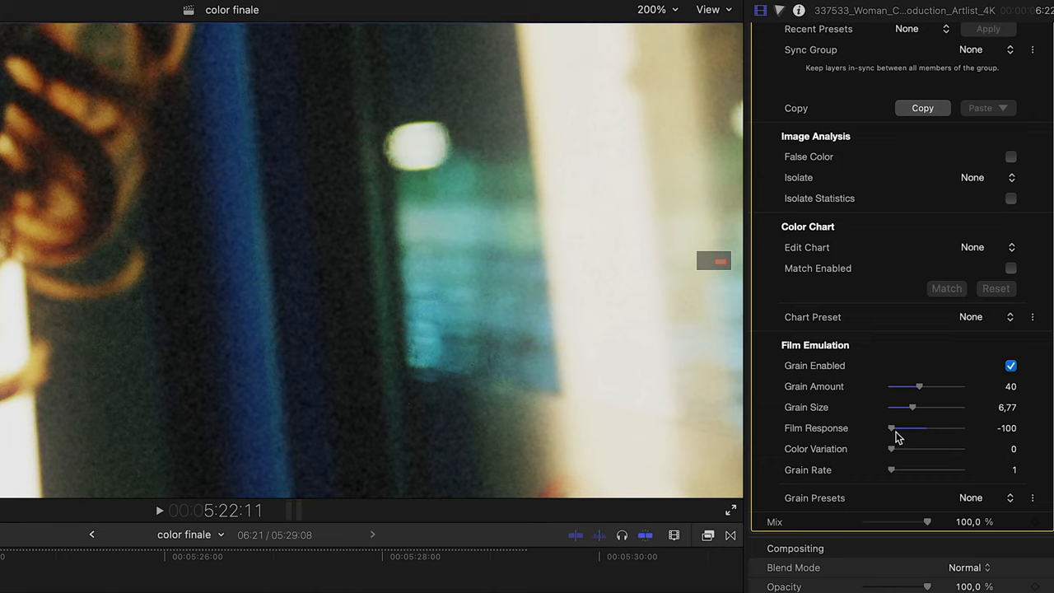
Step: Raise Film Response to its maximum of 100, then return it to 0
left_click_drag(891, 429, 947, 428)
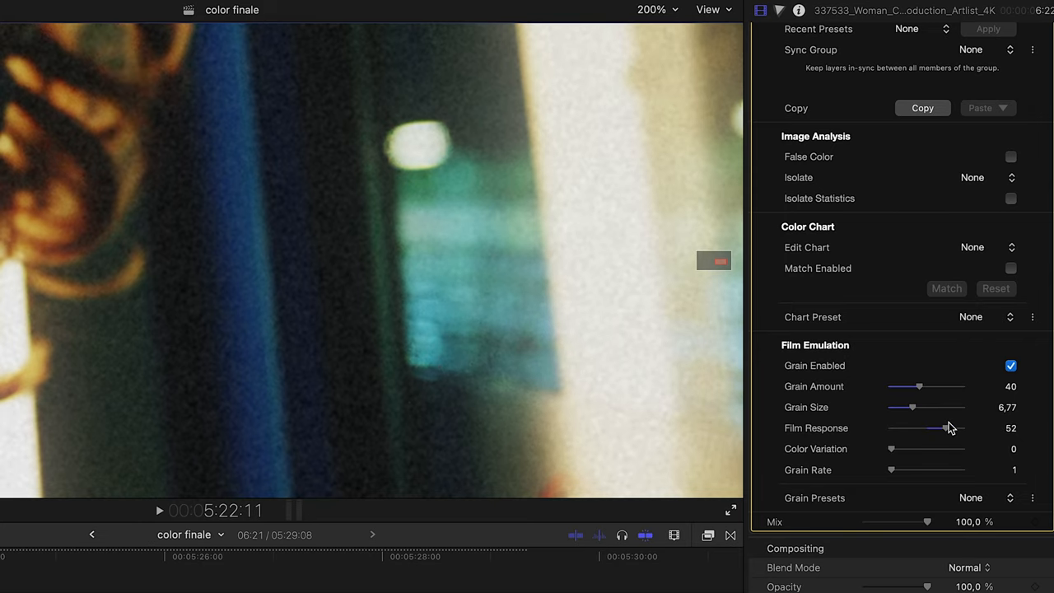
left_click_drag(946, 428, 962, 428)
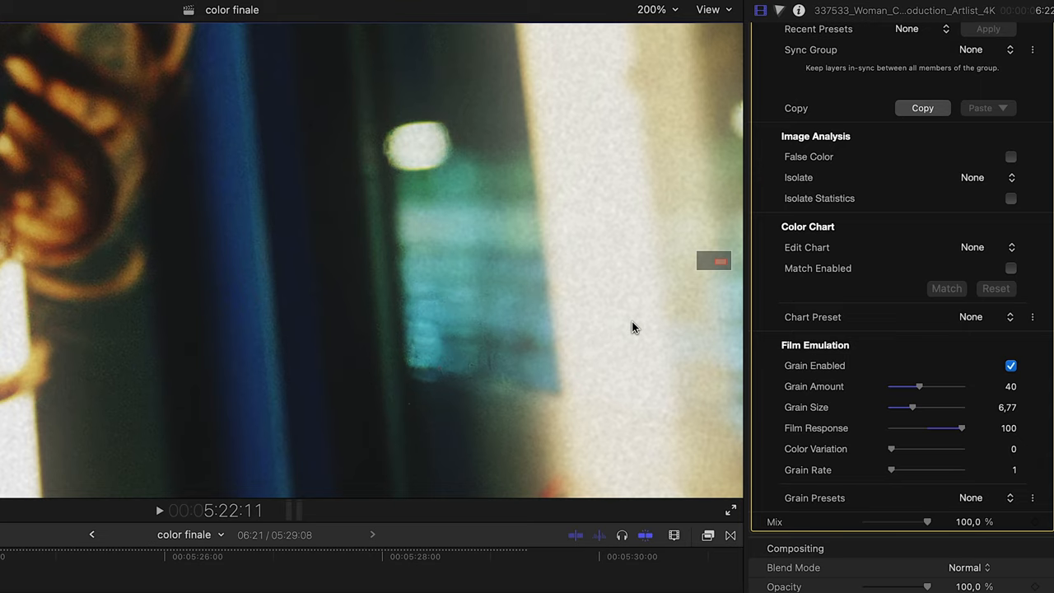
left_click_drag(961, 429, 890, 428)
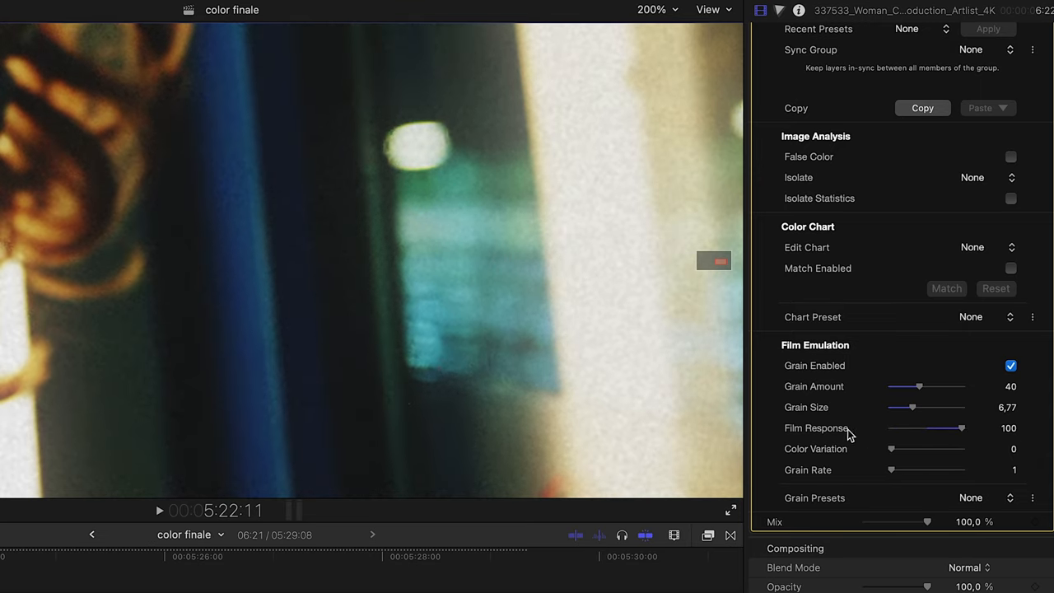
left_click_drag(959, 428, 890, 428)
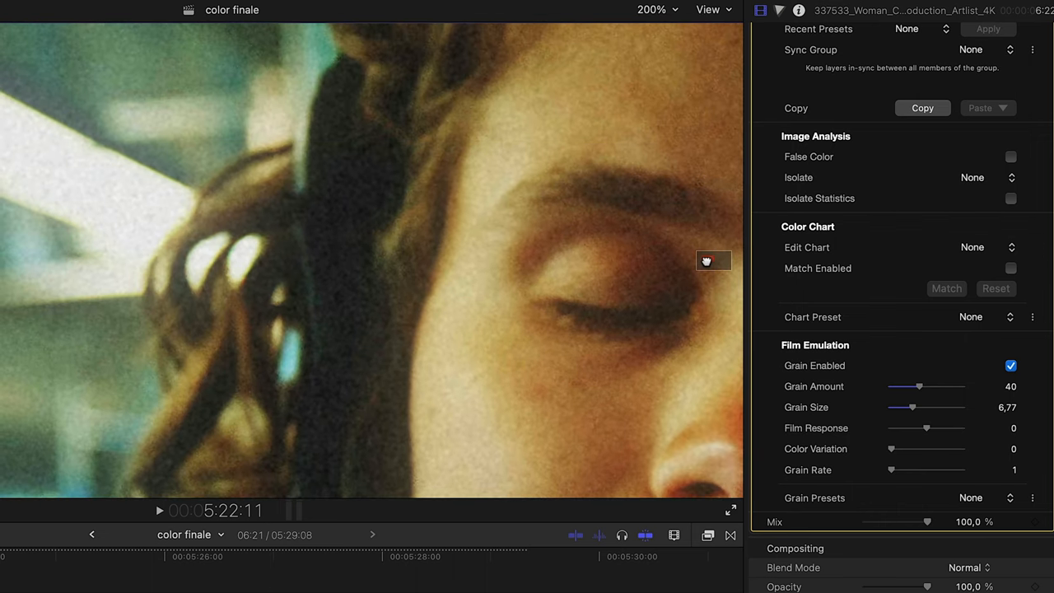
Step: At 400% viewer zoom, try Color Variation at 100, 46 and back to 0
left_click(659, 10)
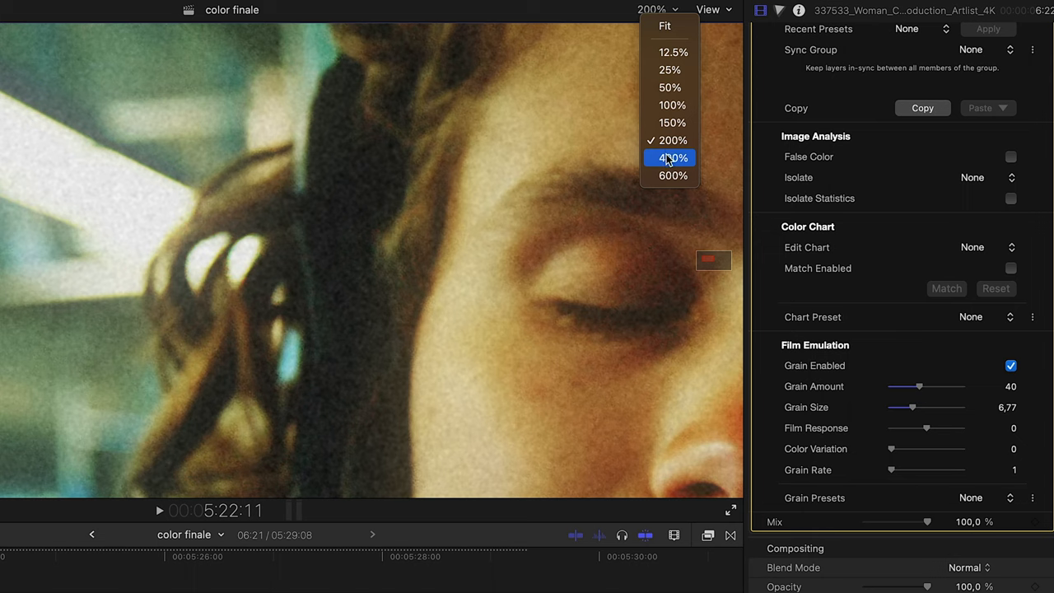
left_click(669, 159)
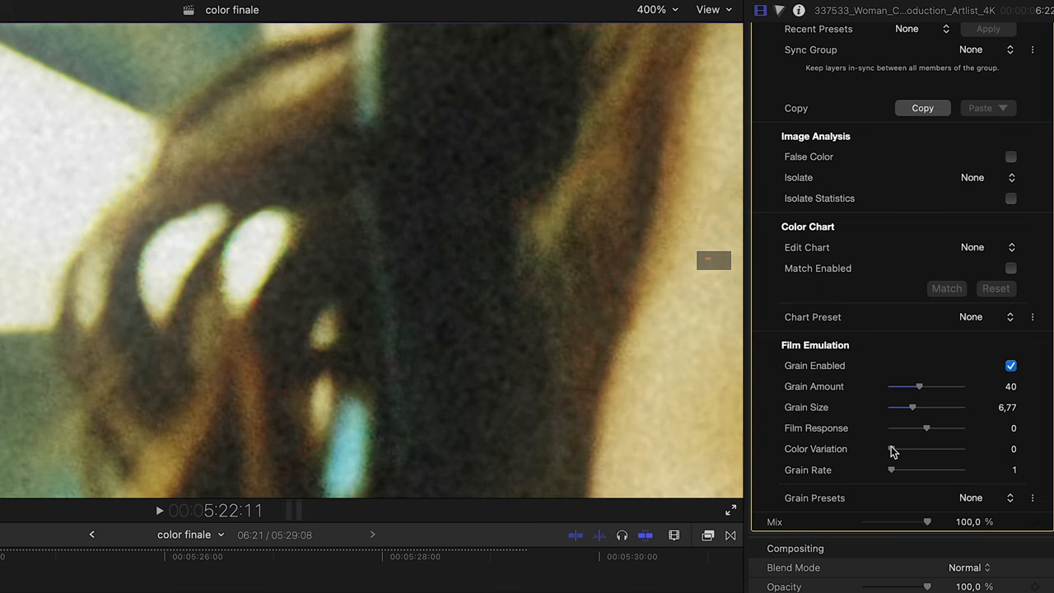
left_click_drag(891, 448, 962, 448)
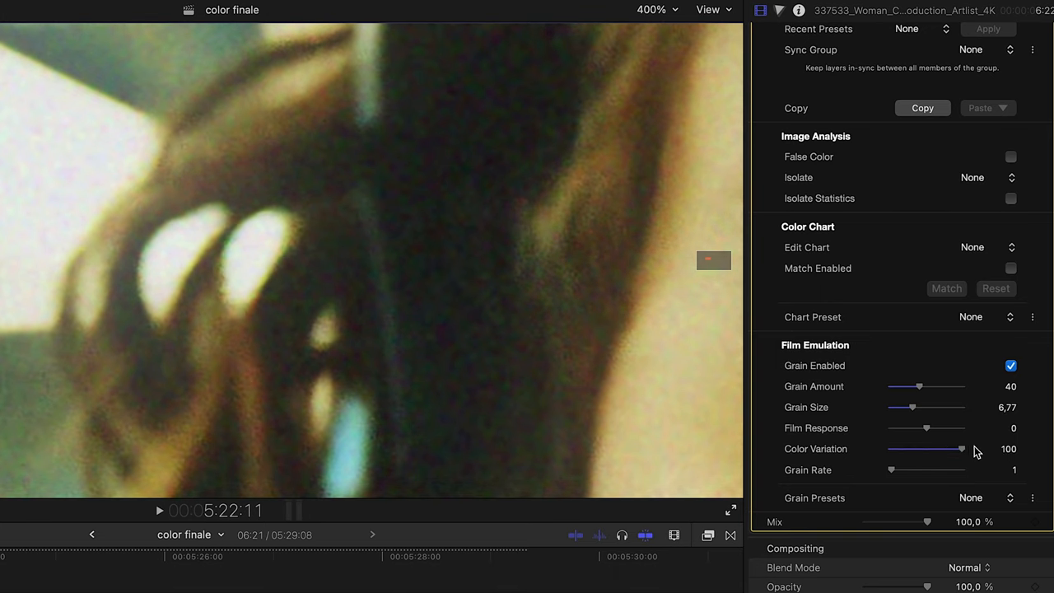
left_click_drag(960, 448, 926, 449)
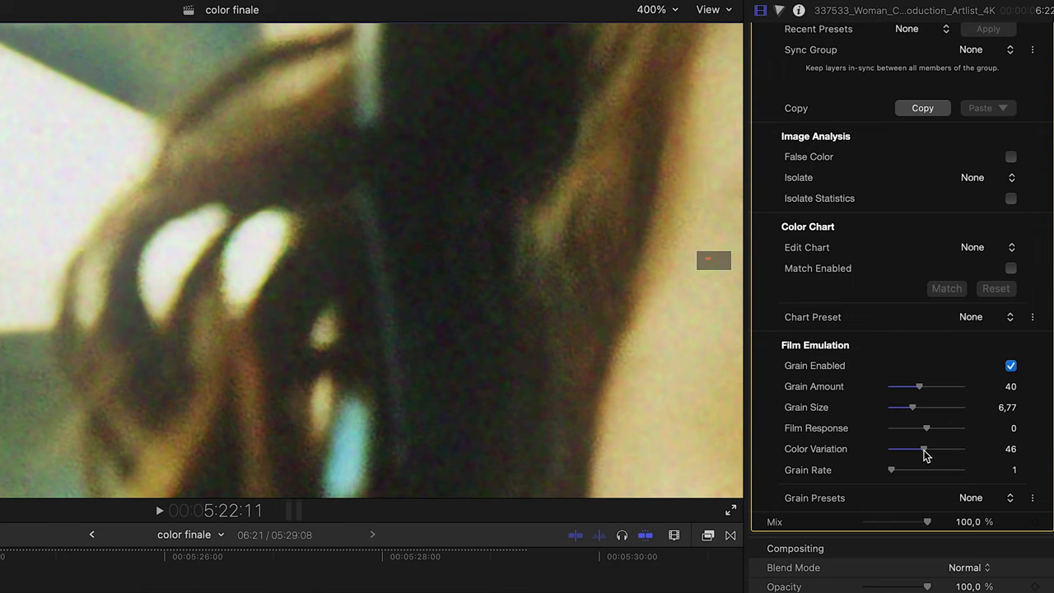
left_click_drag(925, 448, 890, 448)
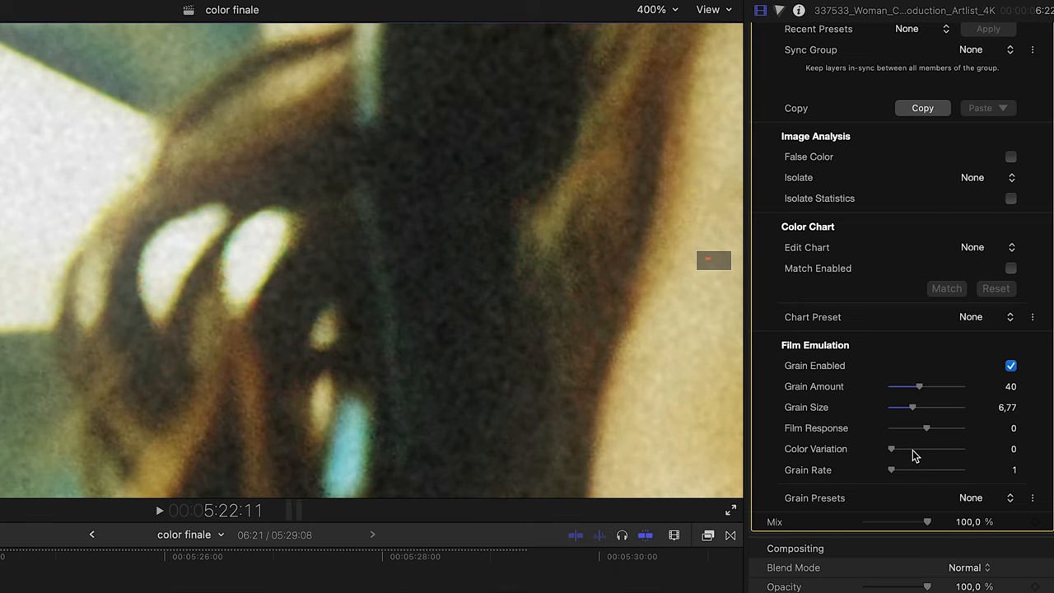
Step: Set Color Variation to 30 and bring up the viewer magnification choices again
left_click_drag(891, 448, 913, 448)
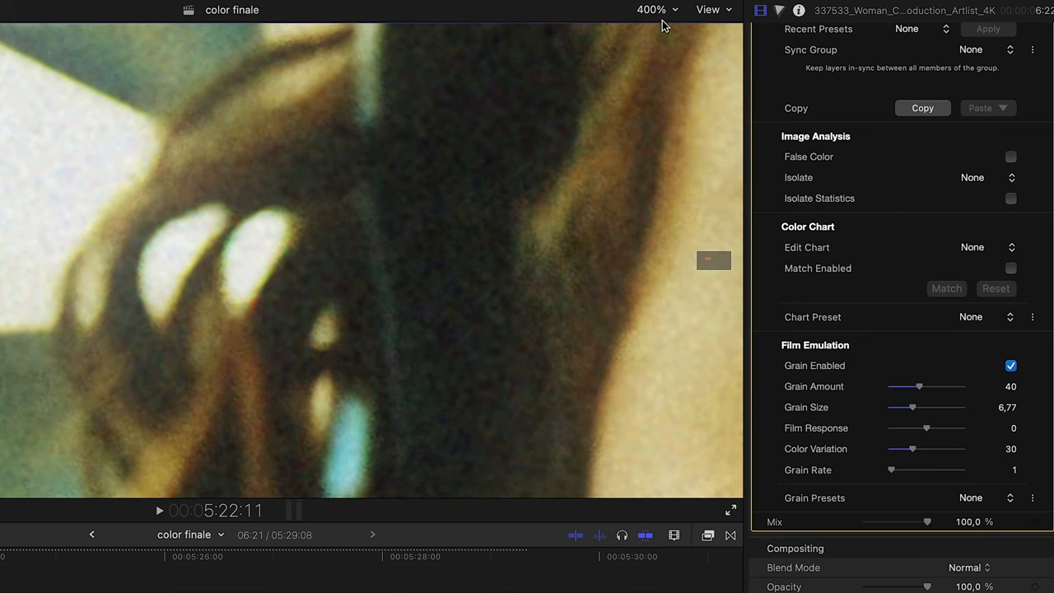
left_click(652, 10)
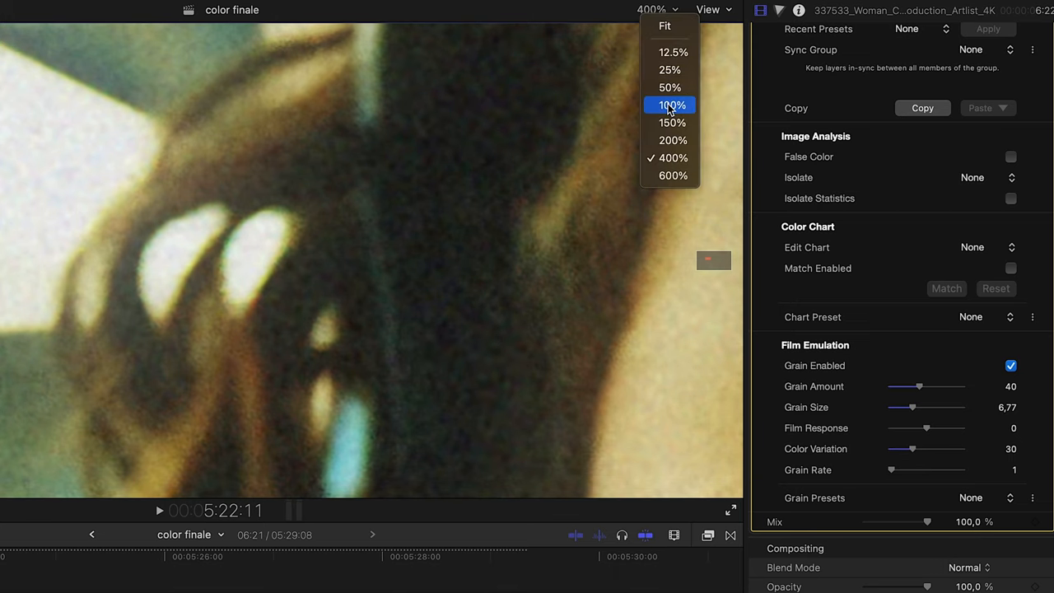
Step: Show the whole shot at 100% and set Grain Rate to 5
left_click(673, 106)
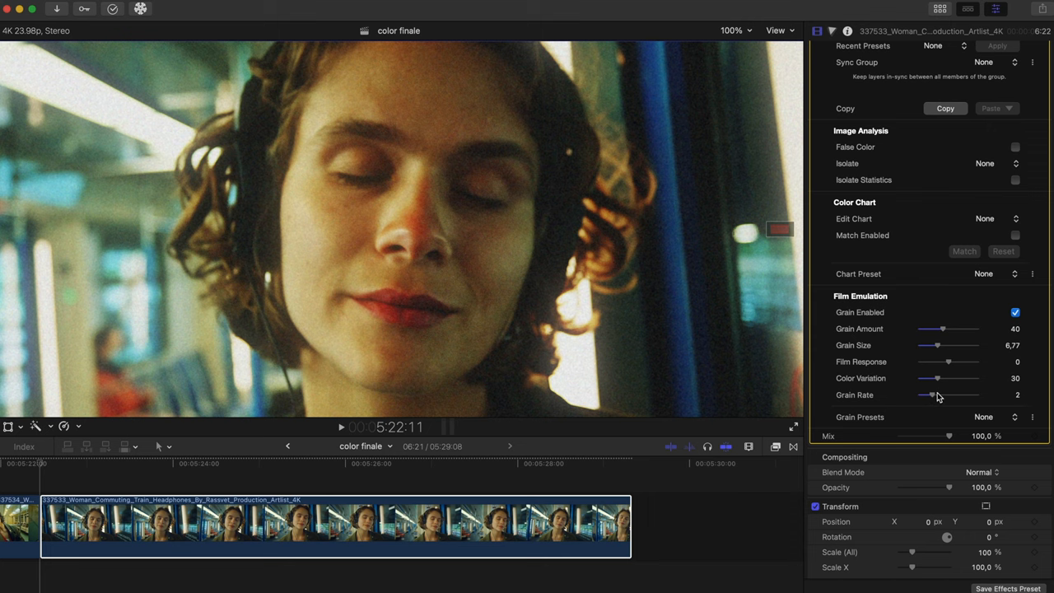
left_click_drag(931, 395, 976, 395)
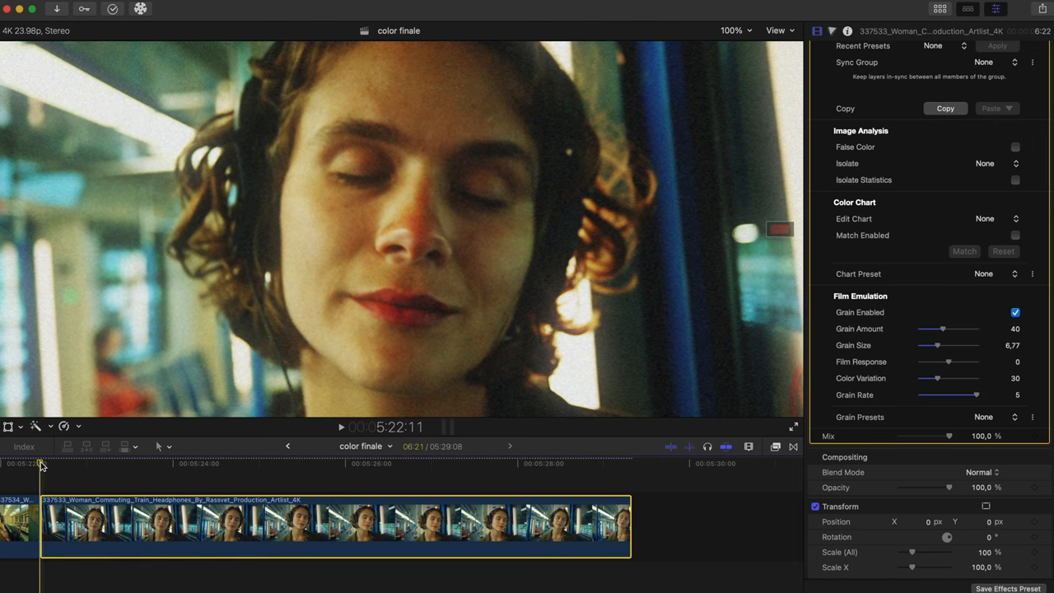
left_click(341, 427)
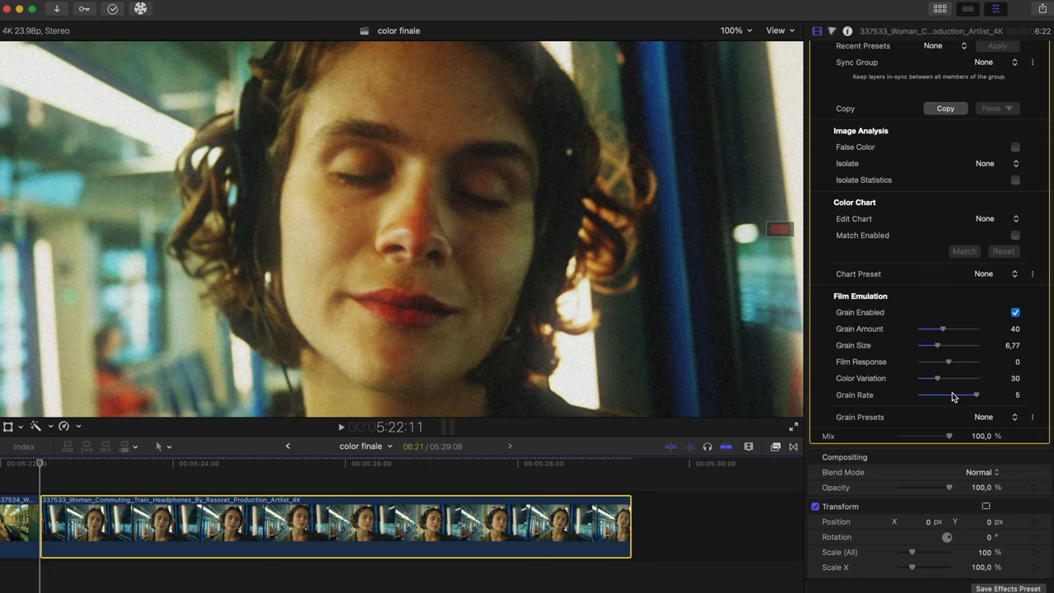
left_click_drag(975, 396, 921, 395)
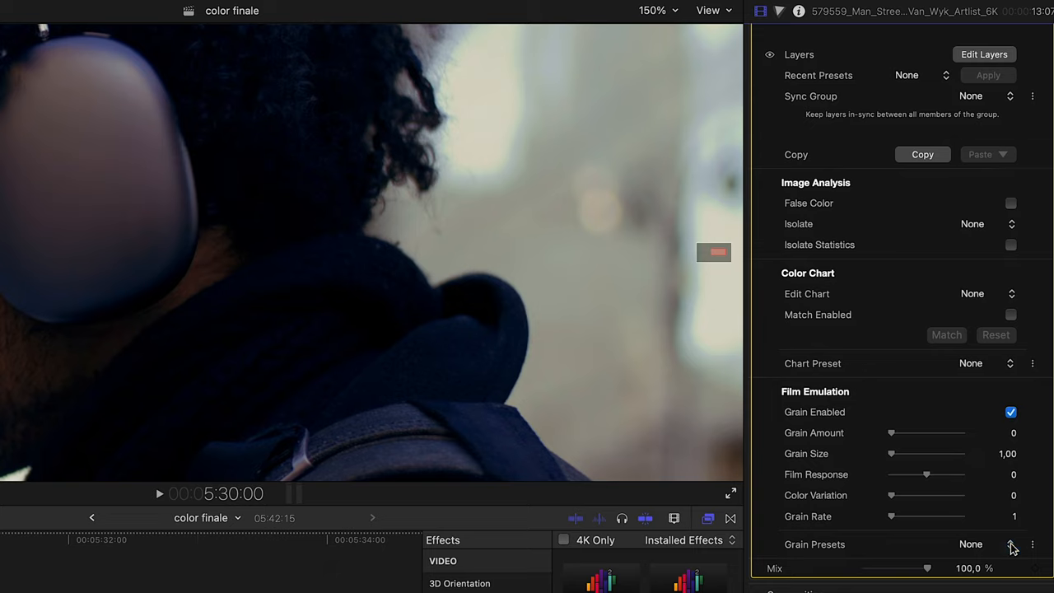
Step: Give the man's clip grain amount 43, response -41, and reveal the Add/Rename/Delete Preset options
left_click_drag(890, 431, 909, 432)
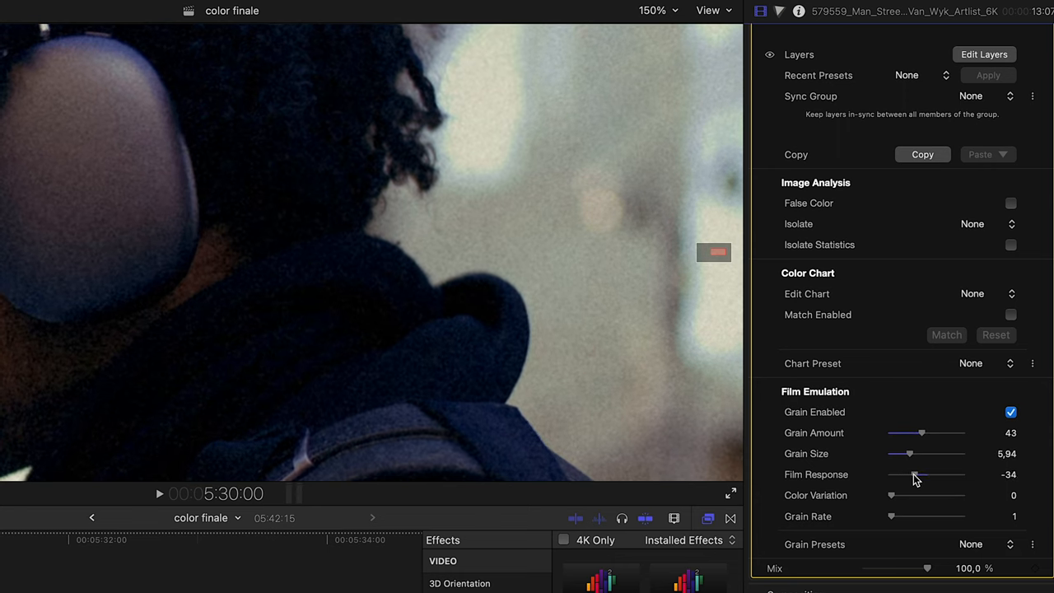
left_click_drag(921, 474, 913, 474)
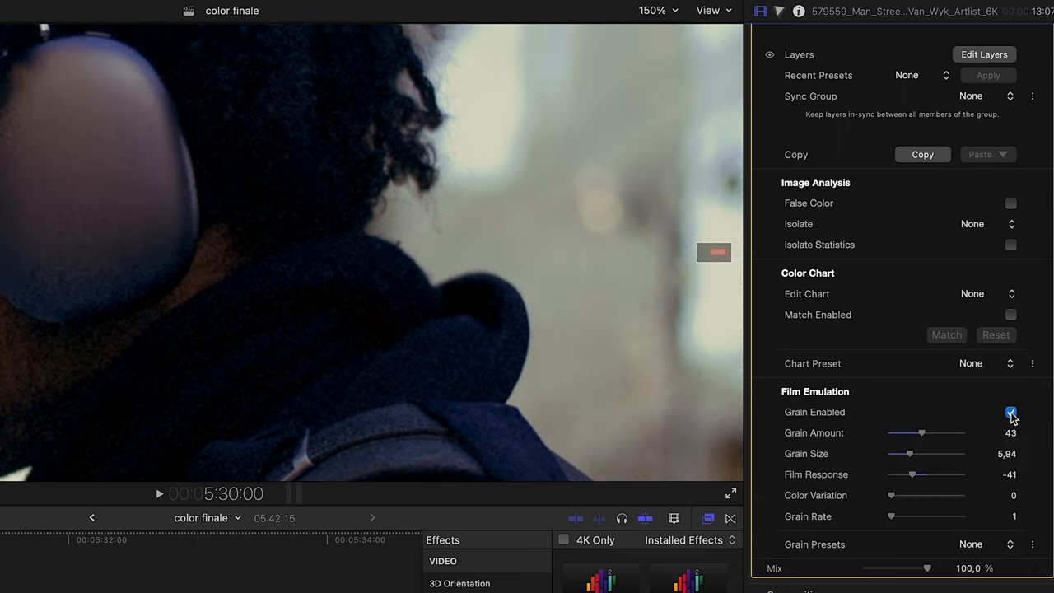
left_click(1031, 543)
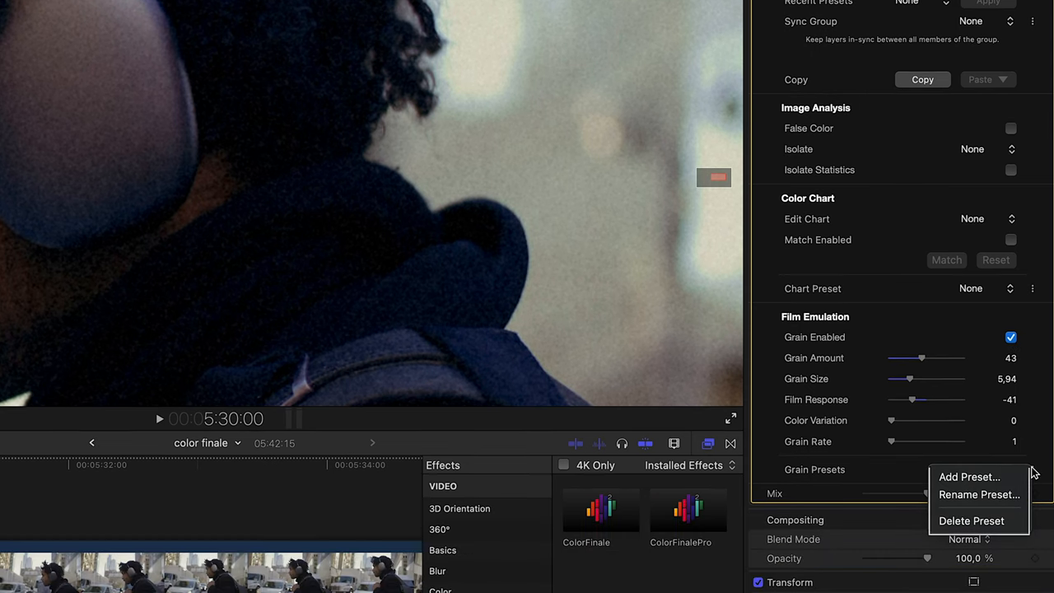